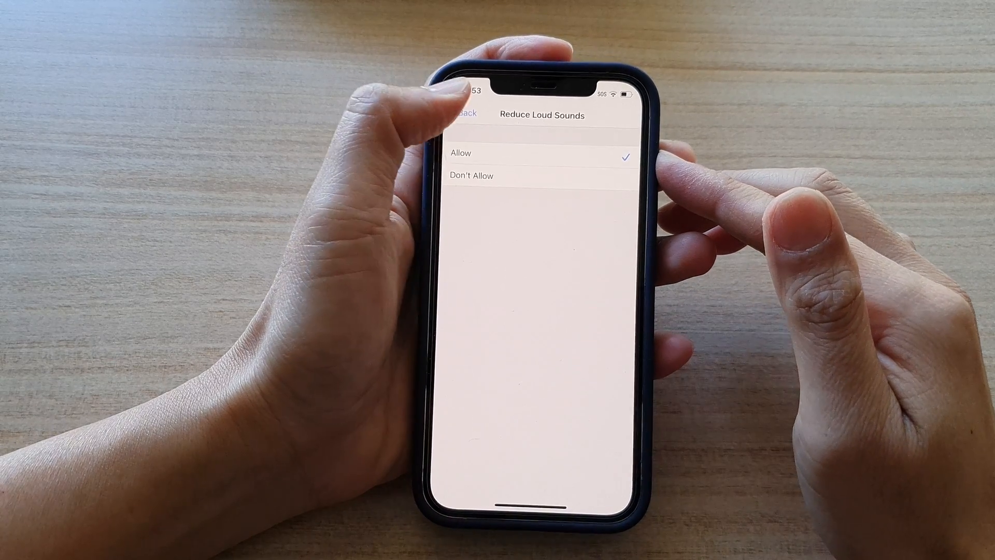
# Leave the Reduce Loud Sounds page and return to the iPhone home screen.
pyautogui.click(466, 116)
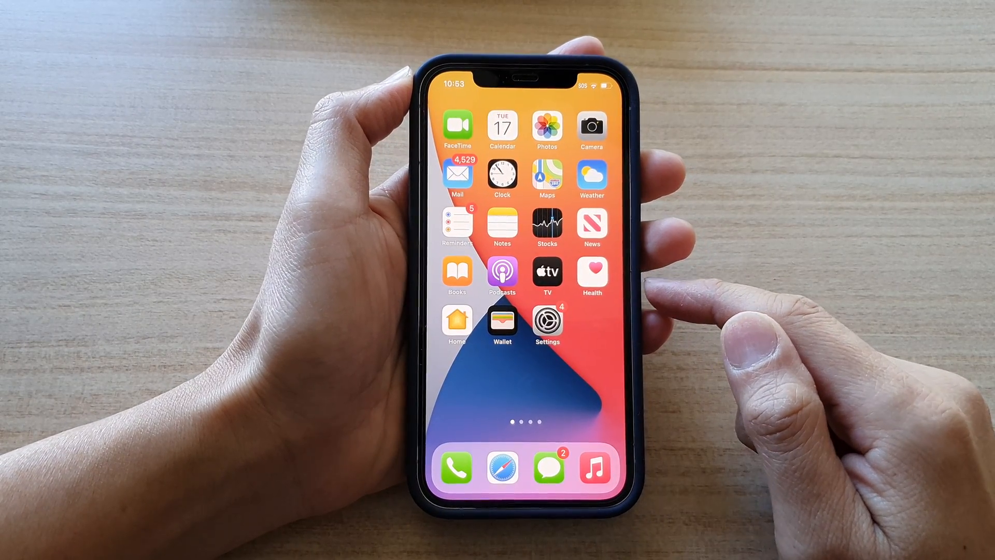
# Launch Settings and go to the Screen Time page.
pyautogui.click(547, 320)
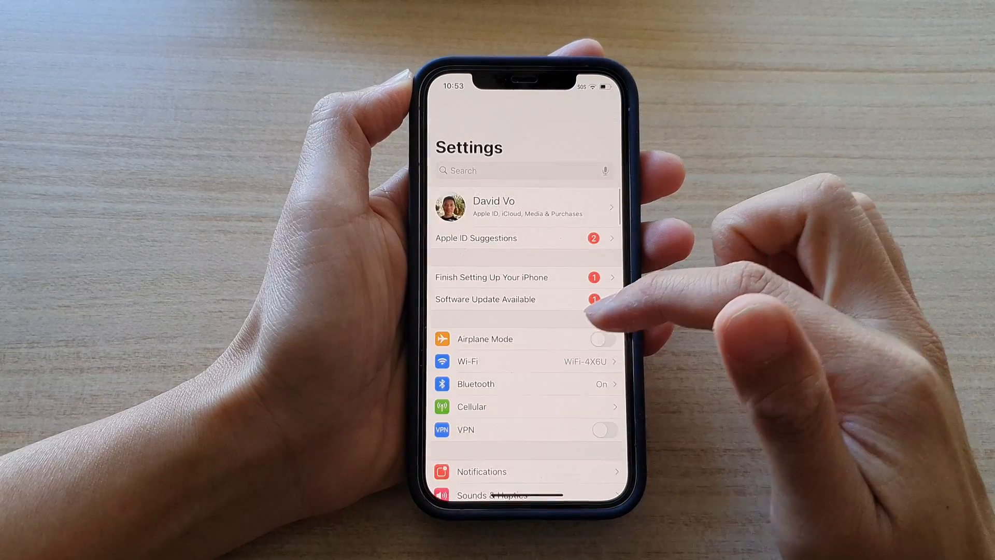
pyautogui.scroll(-3)
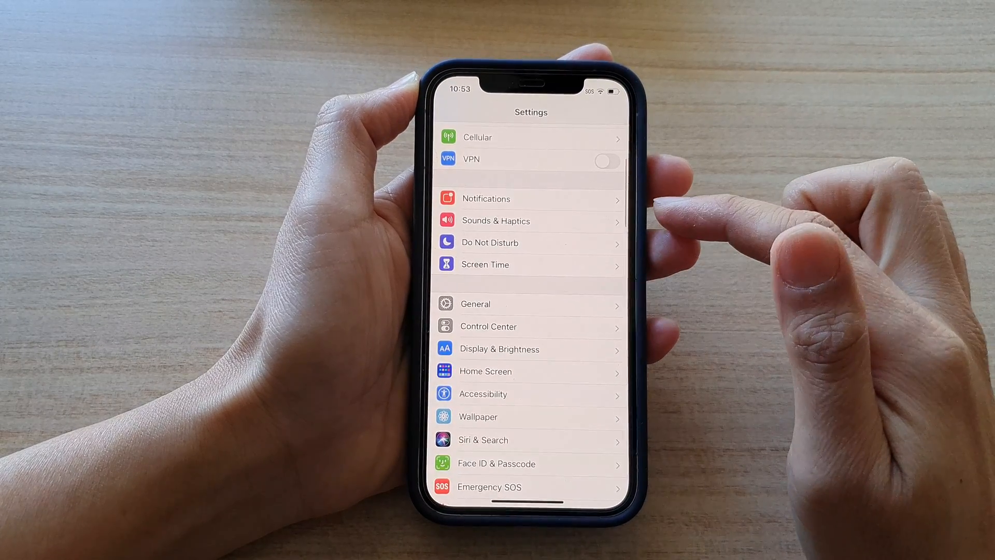
pyautogui.click(484, 264)
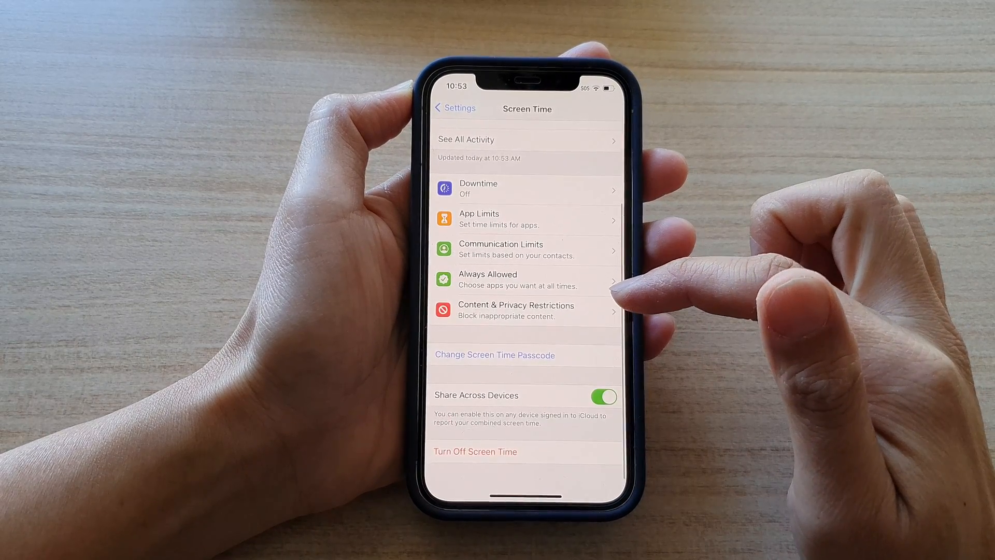
# Confirm Reduce Loud Sounds is set to Allow in Content & Privacy Restrictions, then back out to the main Settings list.
pyautogui.click(515, 311)
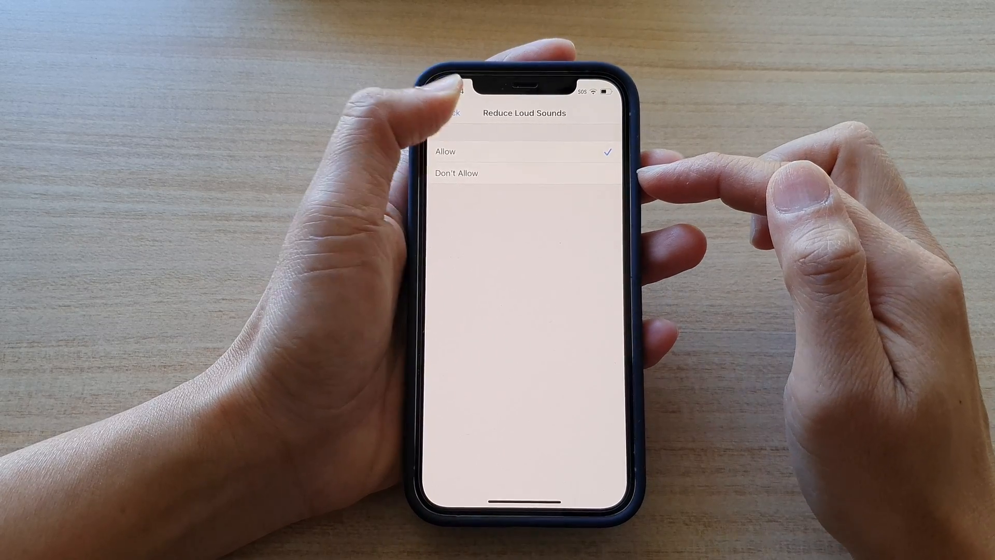
pyautogui.click(451, 113)
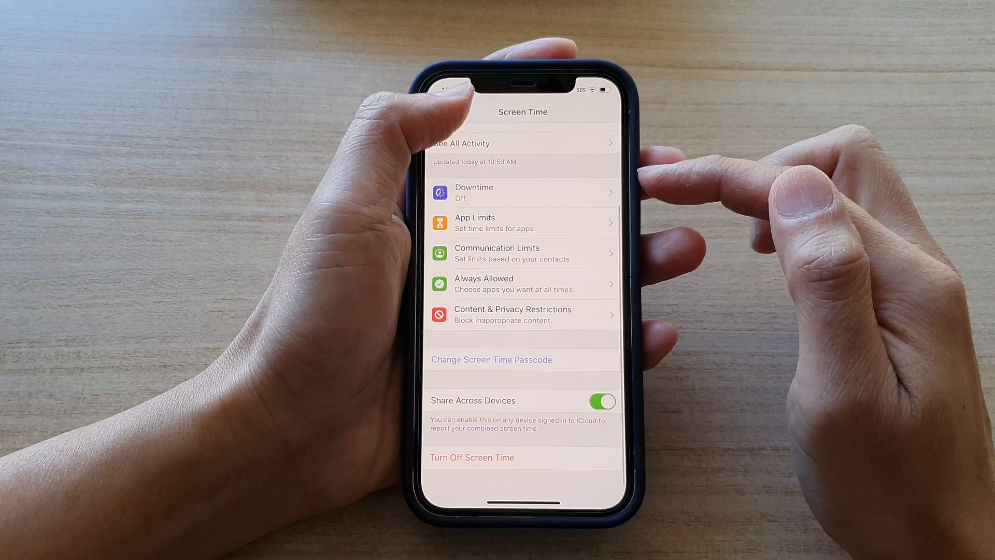
pyautogui.click(457, 112)
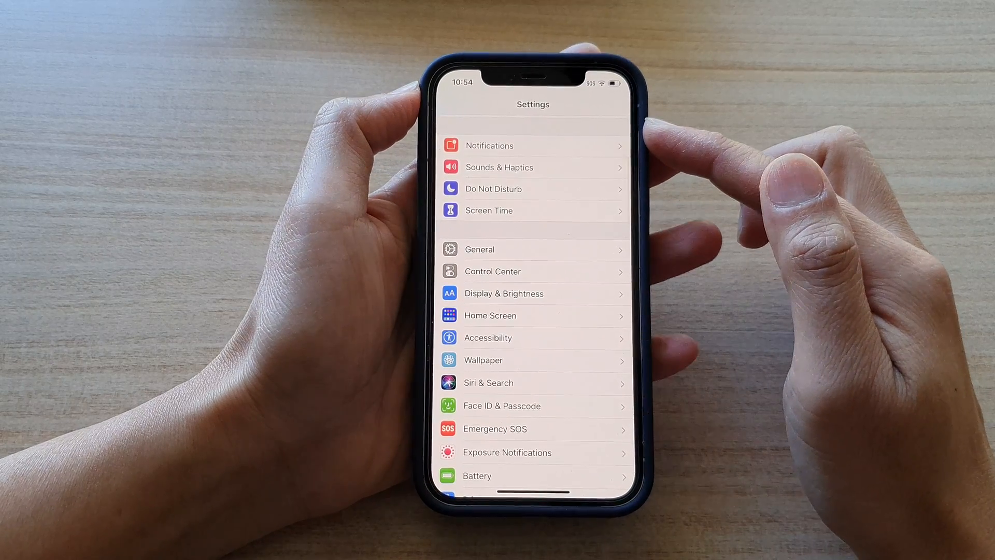